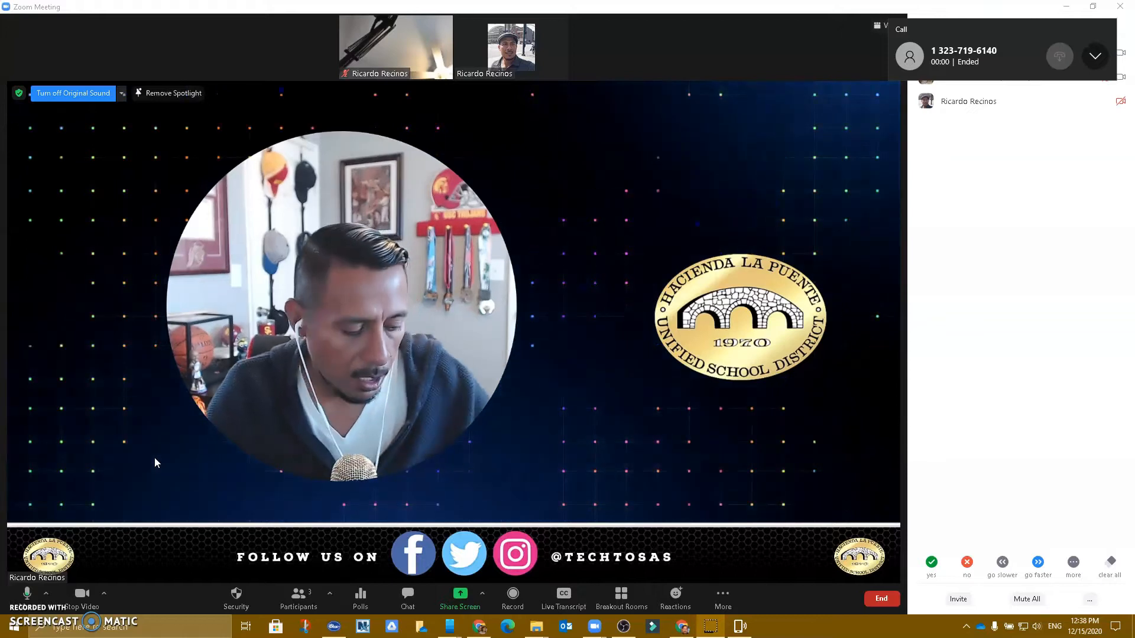
mouse_move(43, 458)
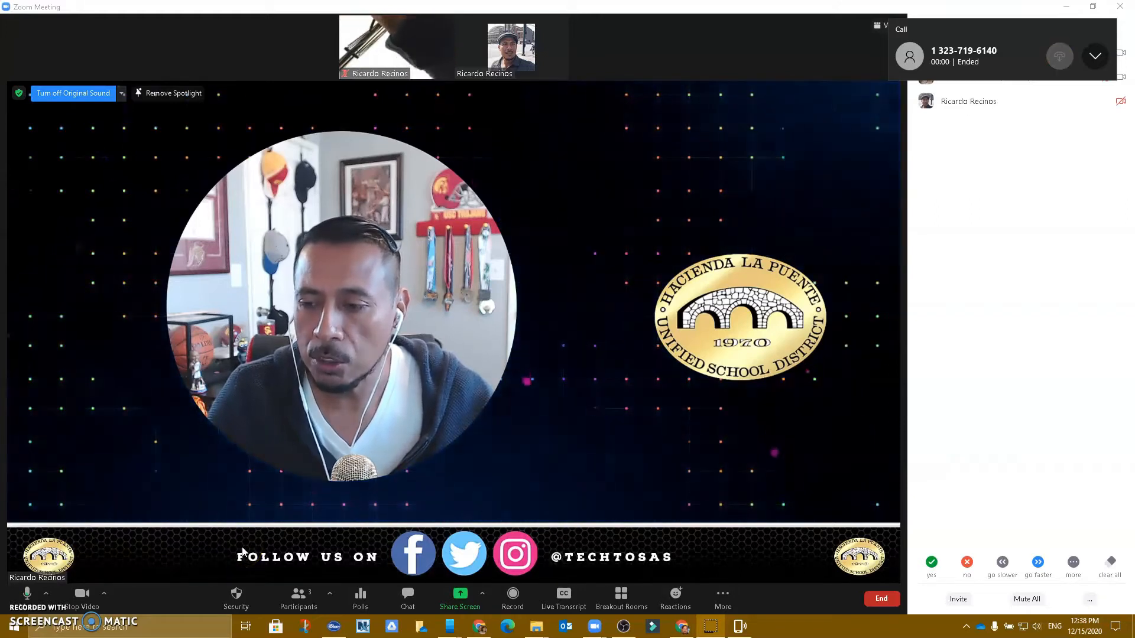
mouse_move(475, 539)
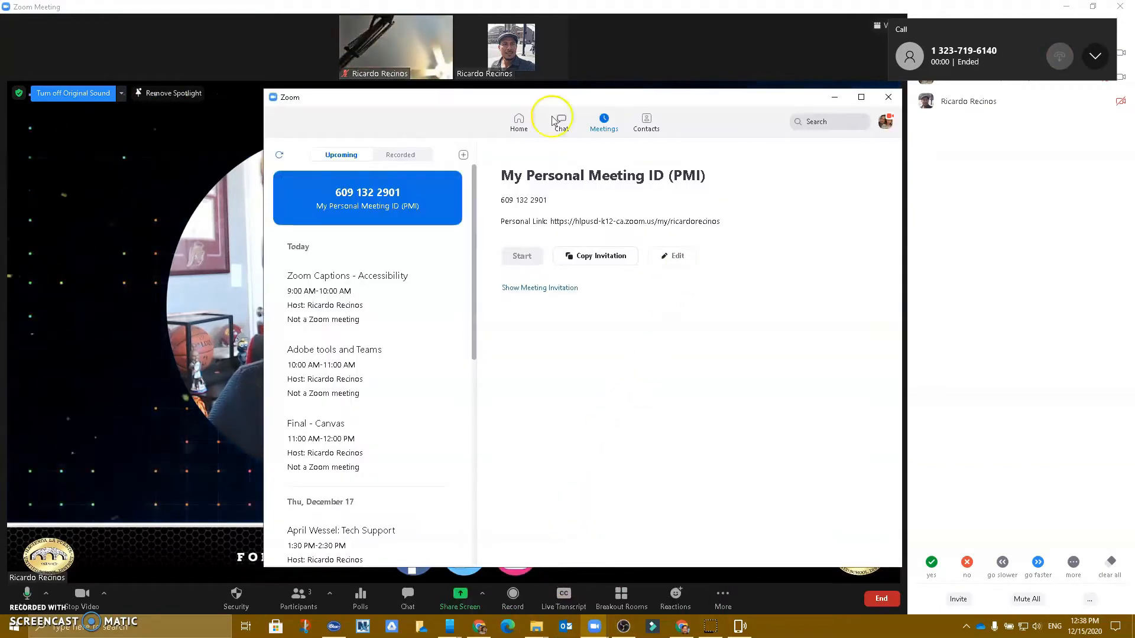
mouse_move(601, 268)
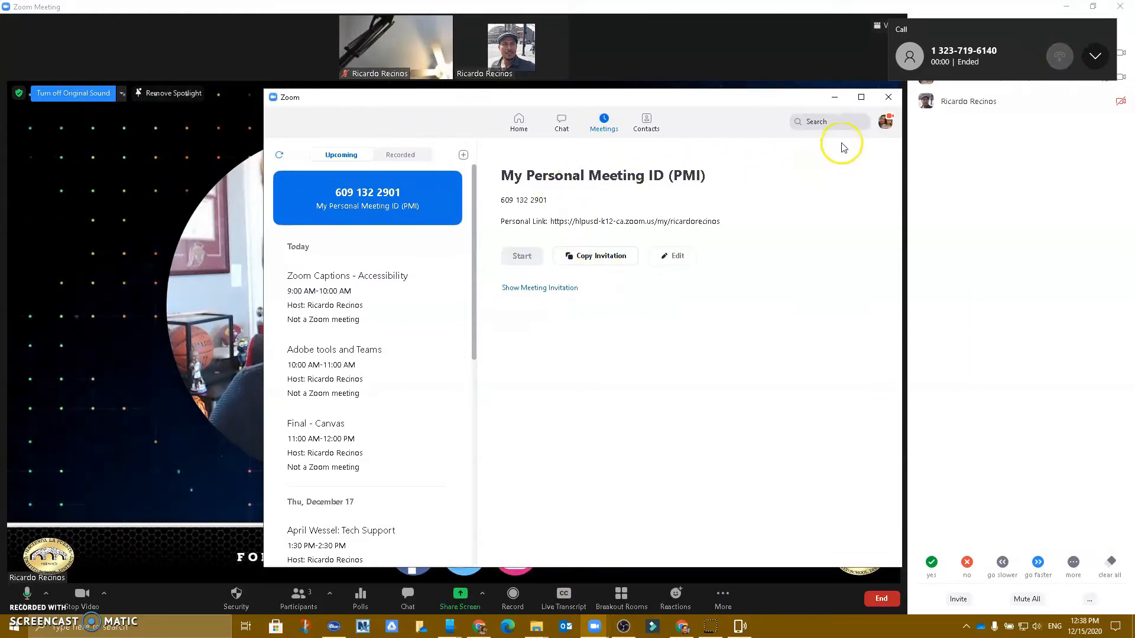
mouse_move(885, 133)
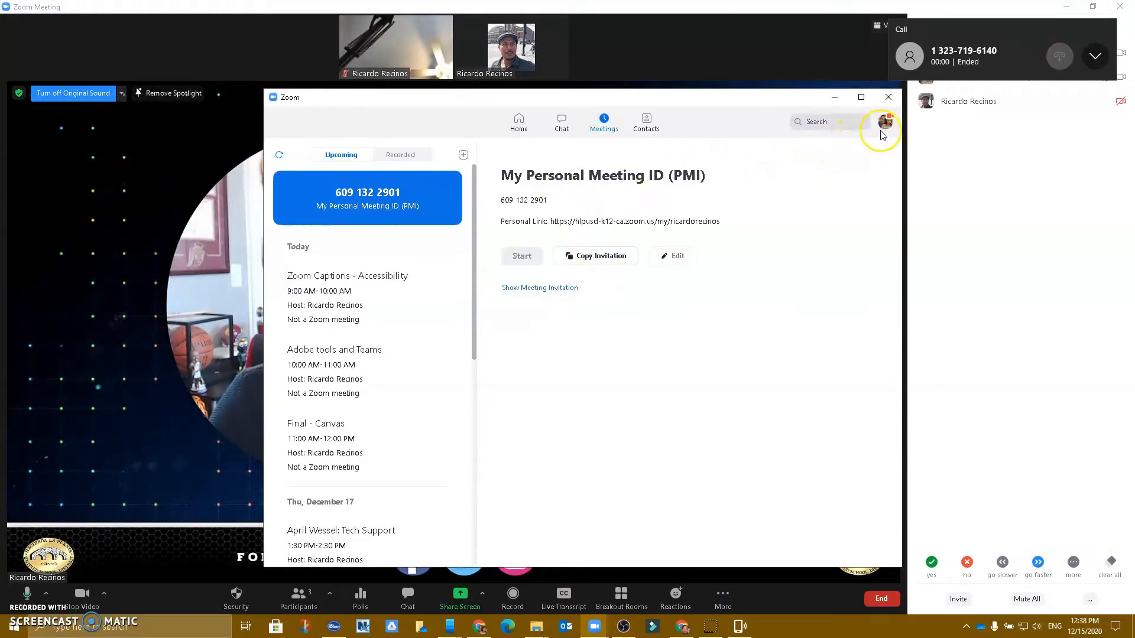
Step: Run Check for Updates from the profile menu, confirm 5.4.6 is current, and minimize the window
click(882, 122)
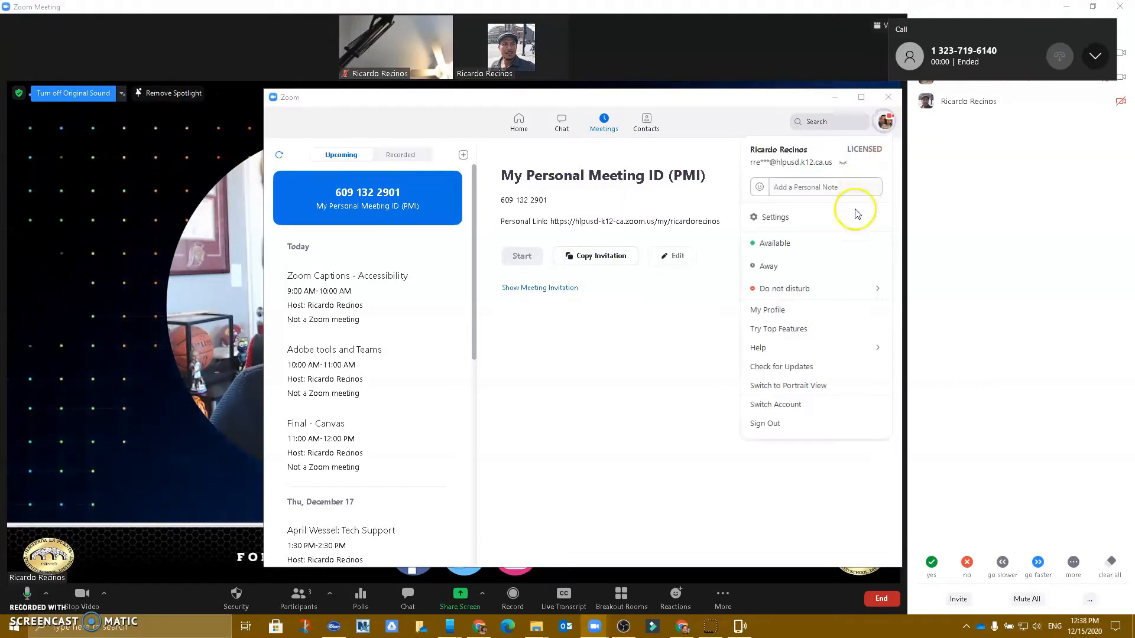
mouse_move(835, 366)
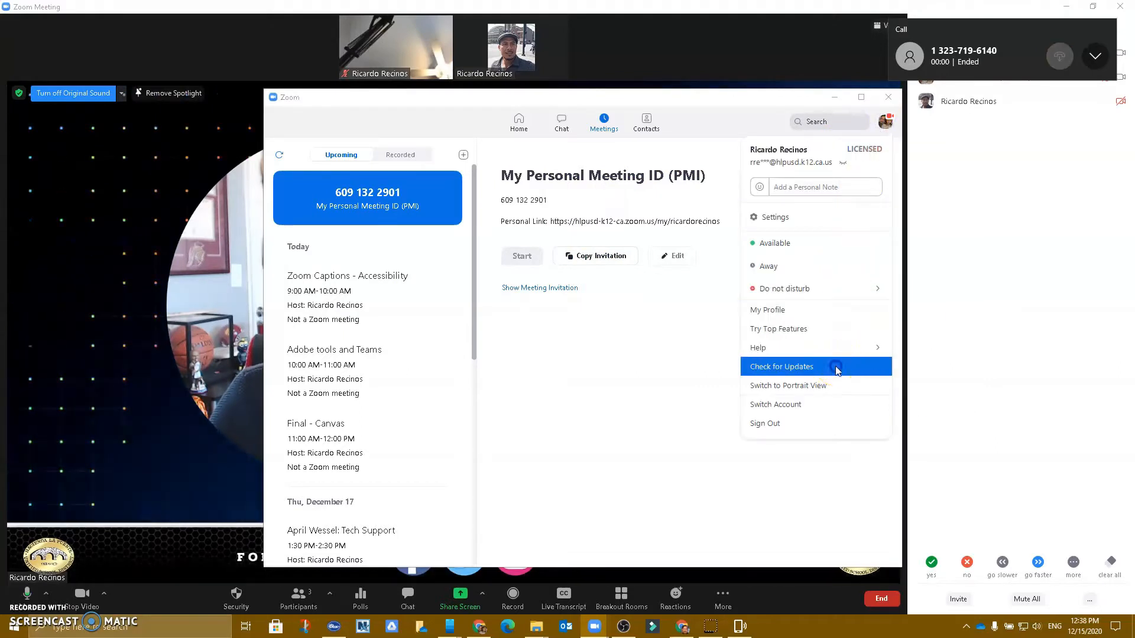
click(782, 367)
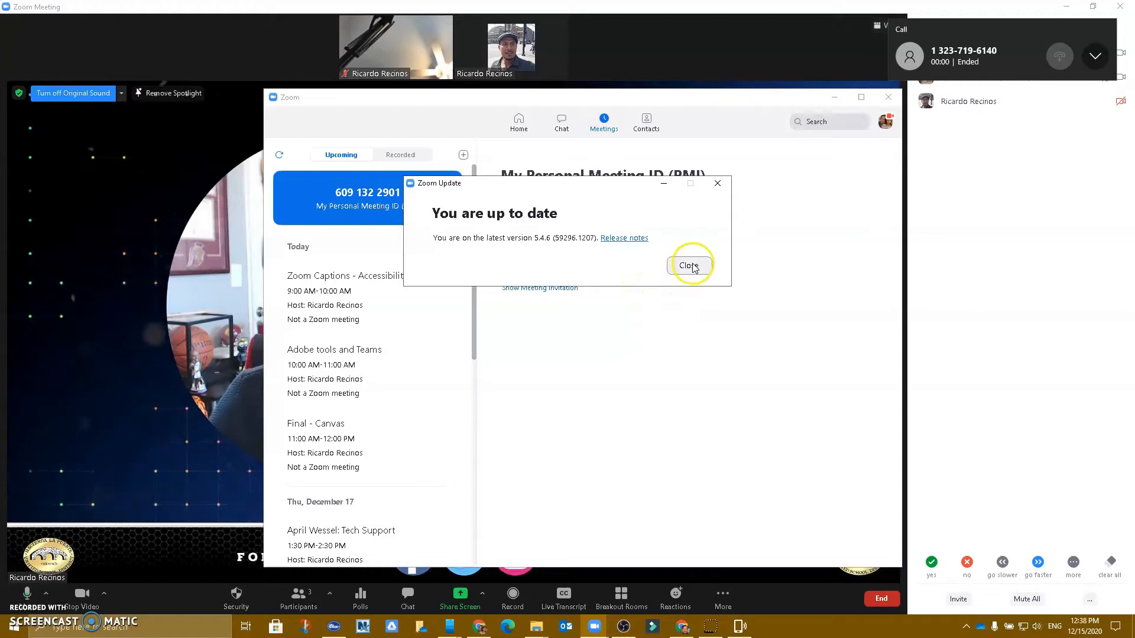
click(691, 265)
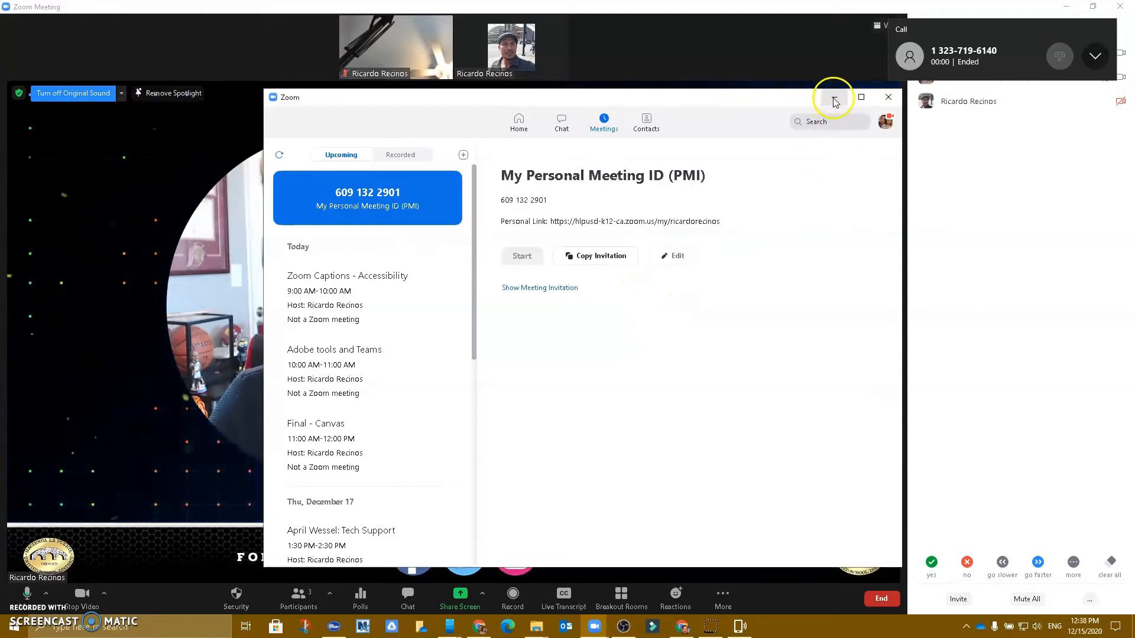
click(888, 97)
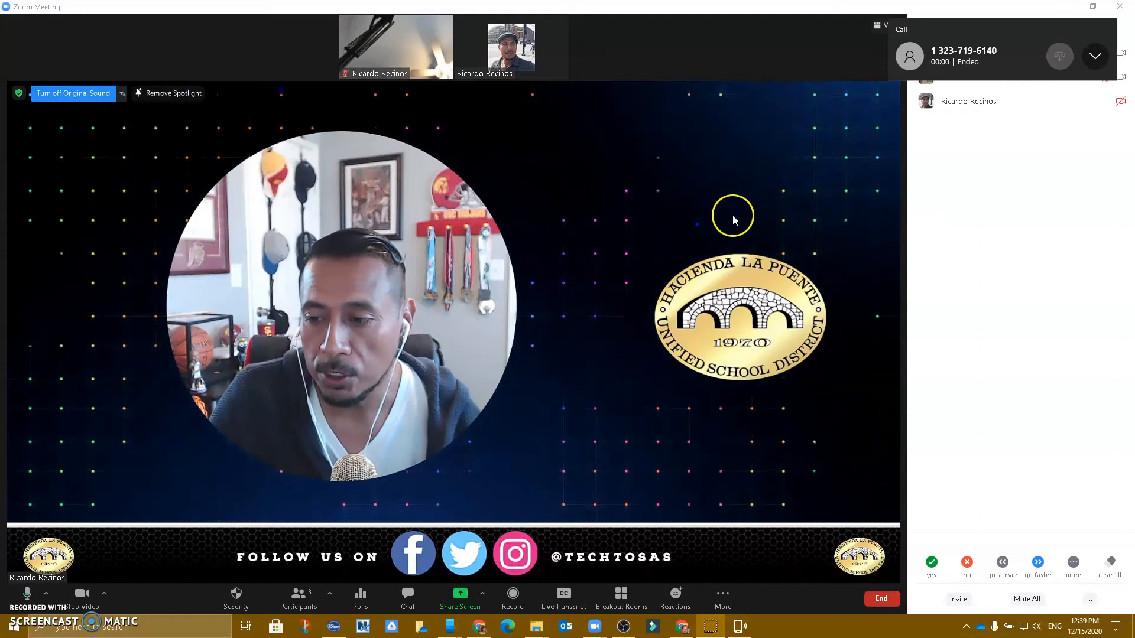
mouse_move(745, 213)
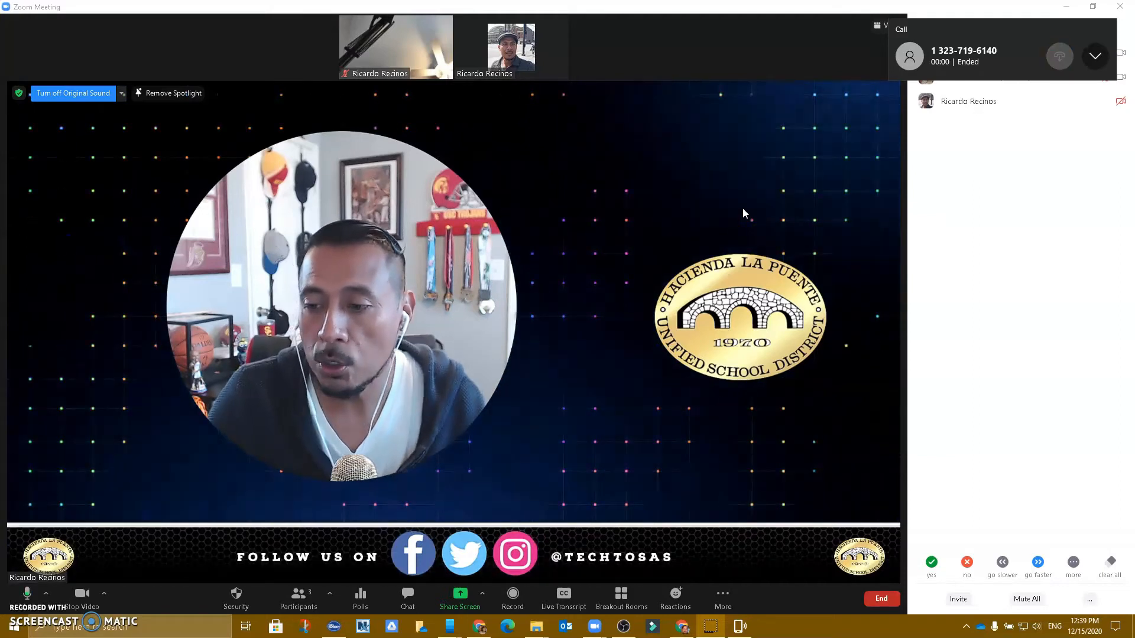
mouse_move(634, 328)
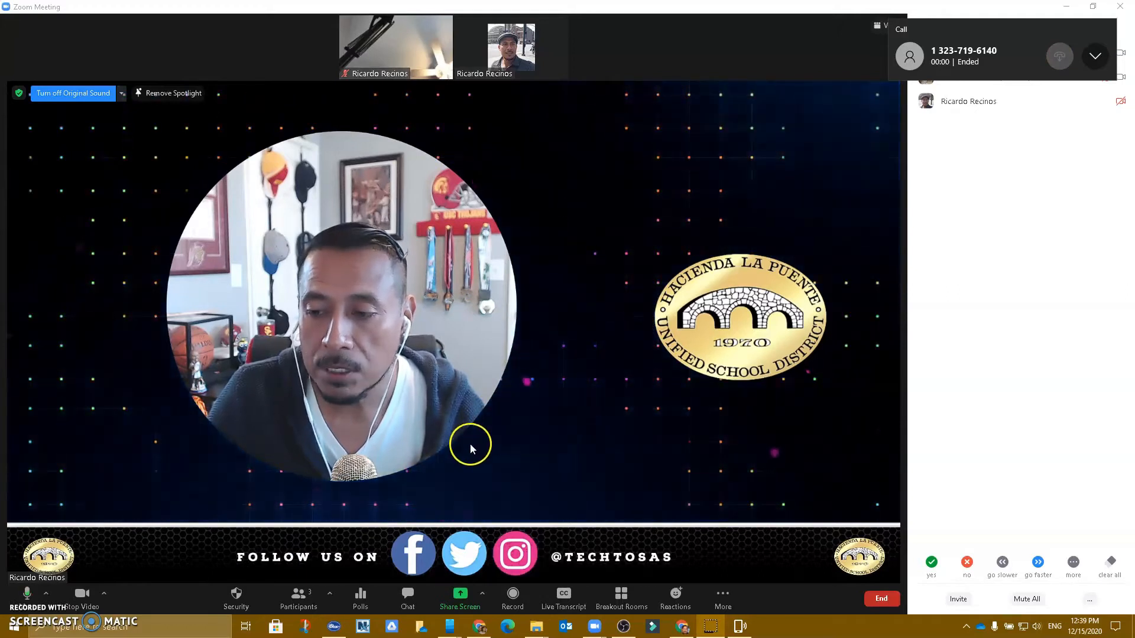
Step: Browse the Basic tab's shareable screens and windows, then close without sharing
click(460, 593)
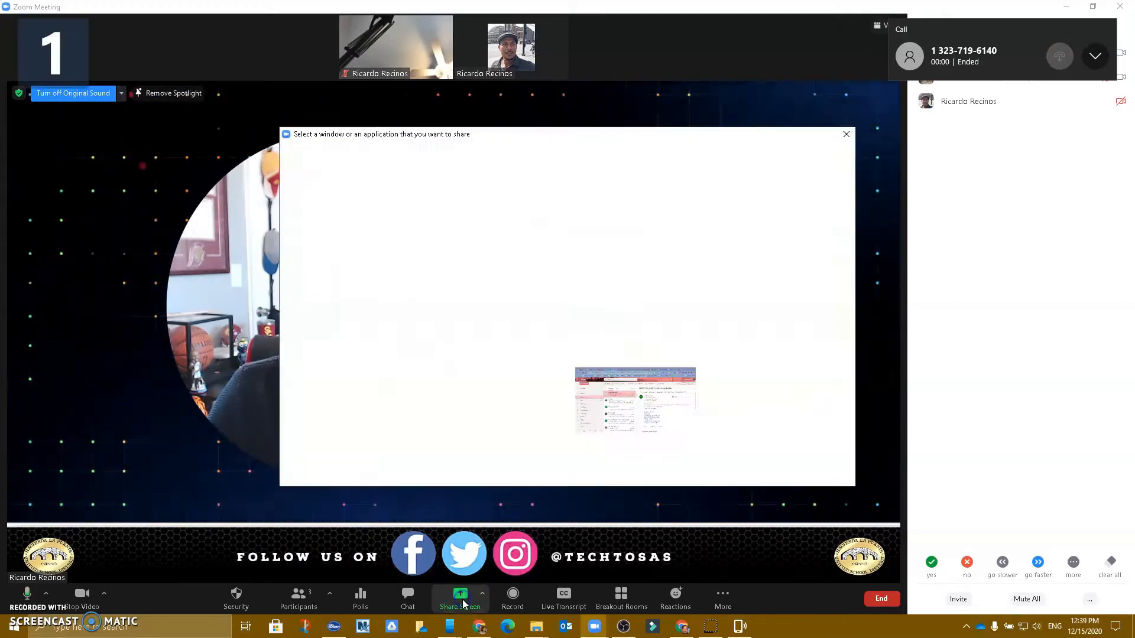
click(461, 594)
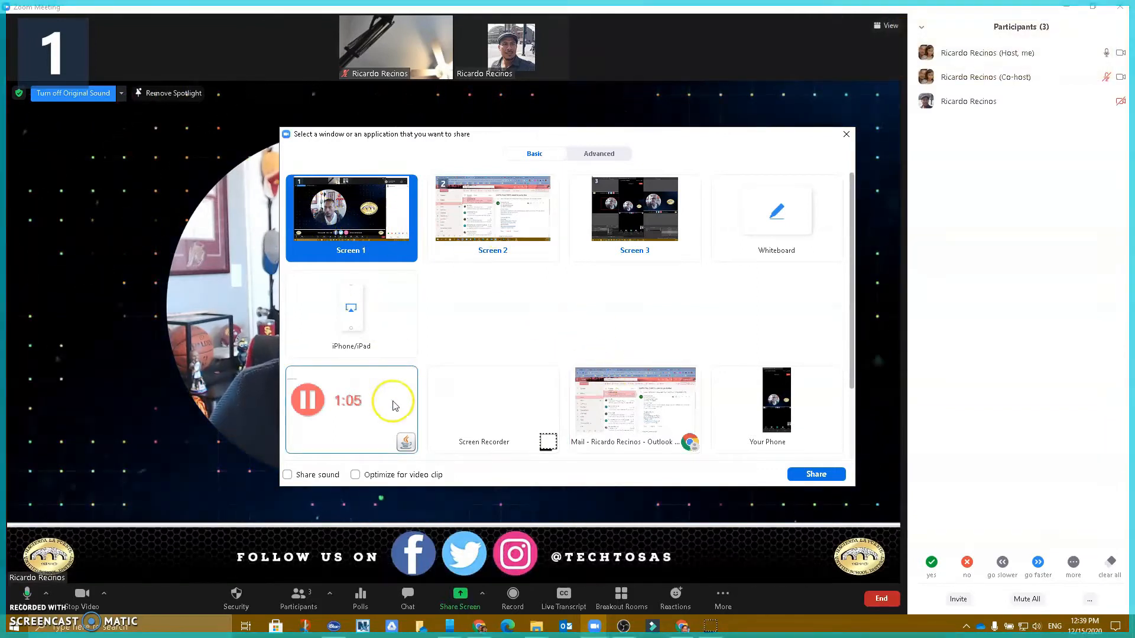
mouse_move(533, 307)
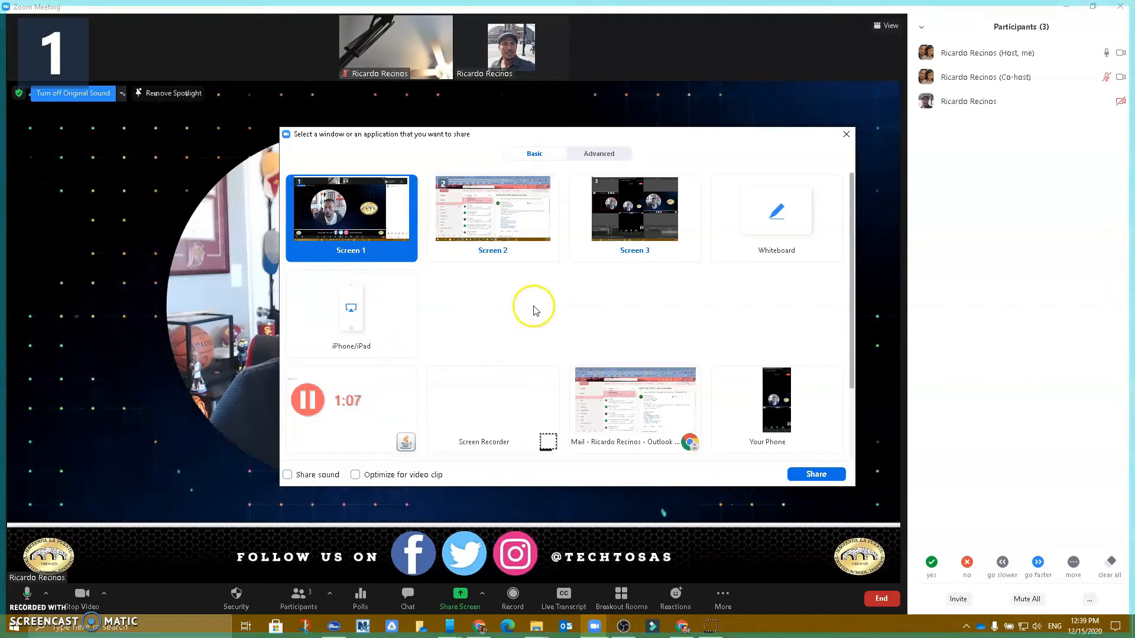
scroll(down, 3)
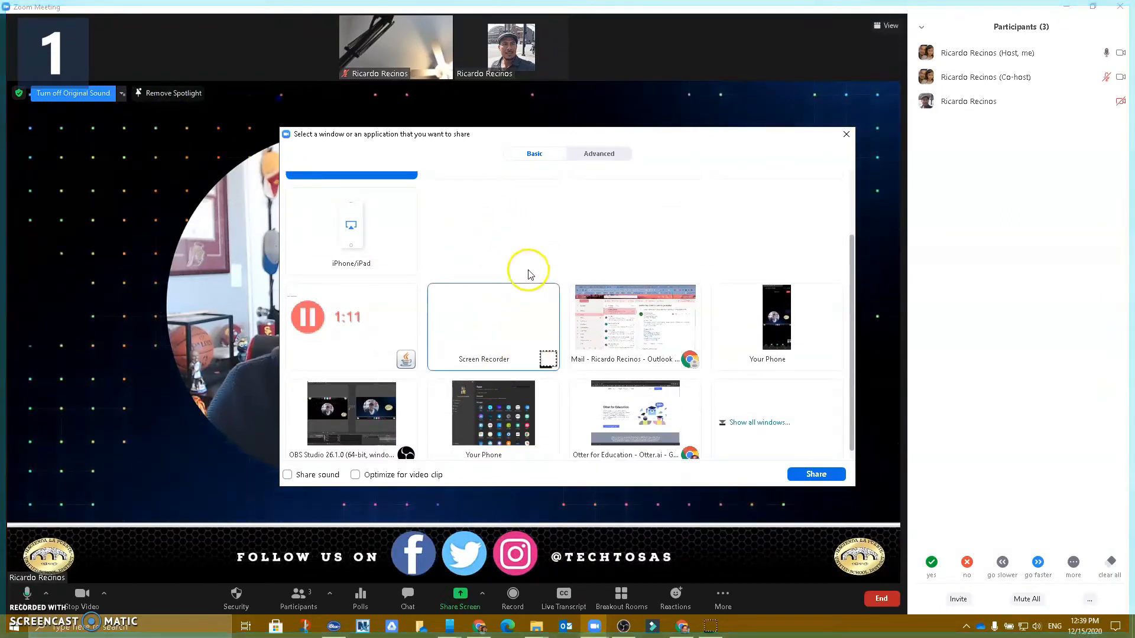
click(635, 317)
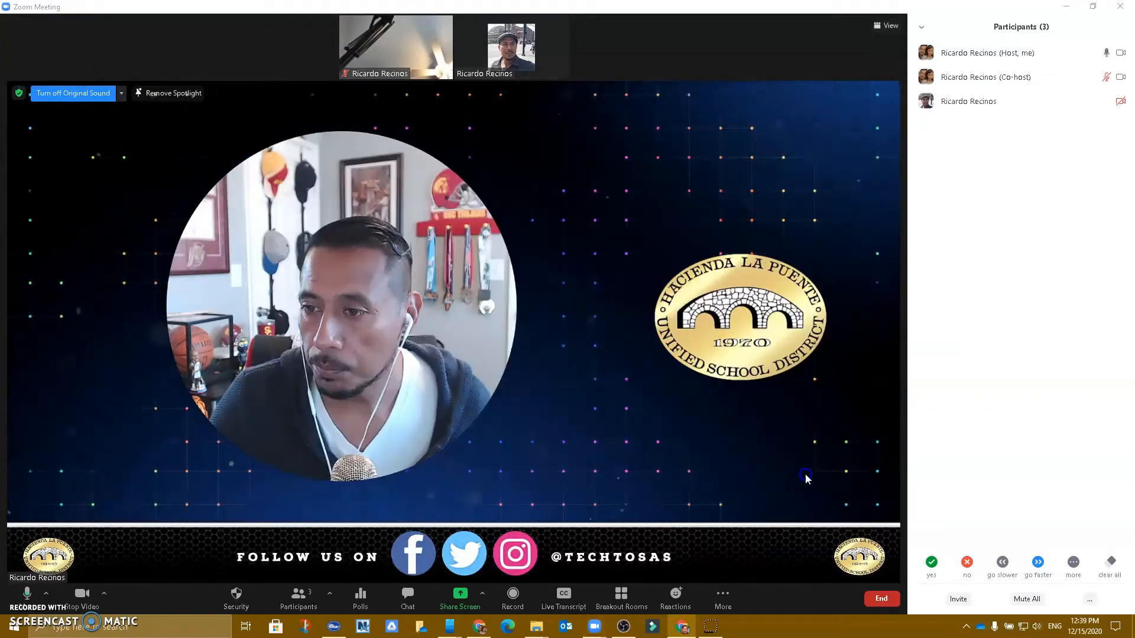
Step: Start sharing the desktop showing Outlook and the course dashboard side by side
click(460, 593)
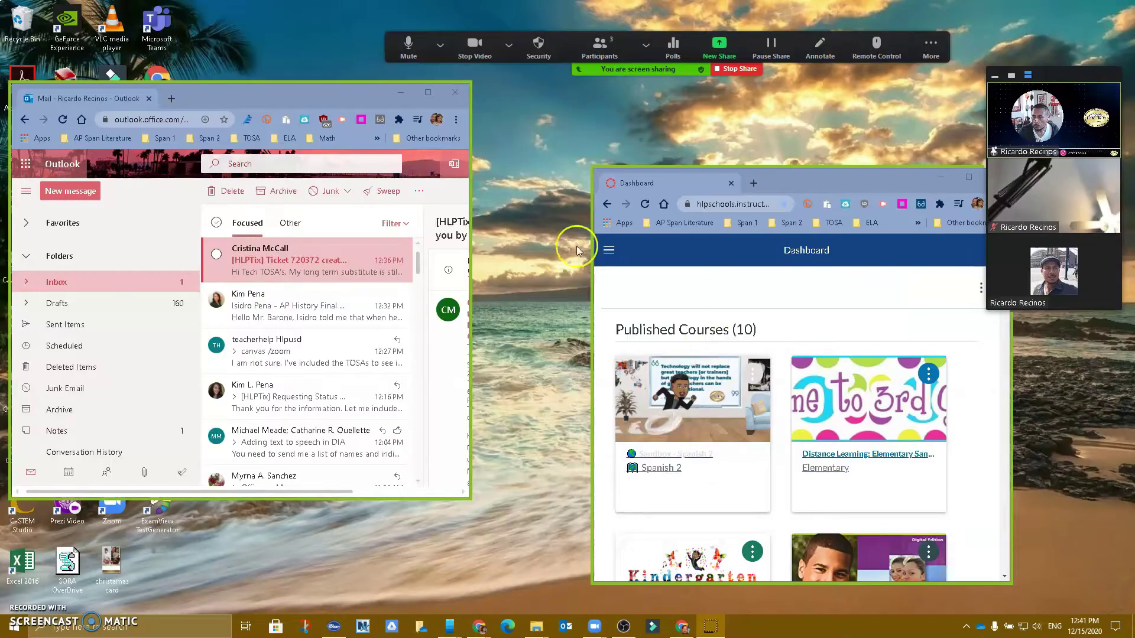
mouse_move(263, 215)
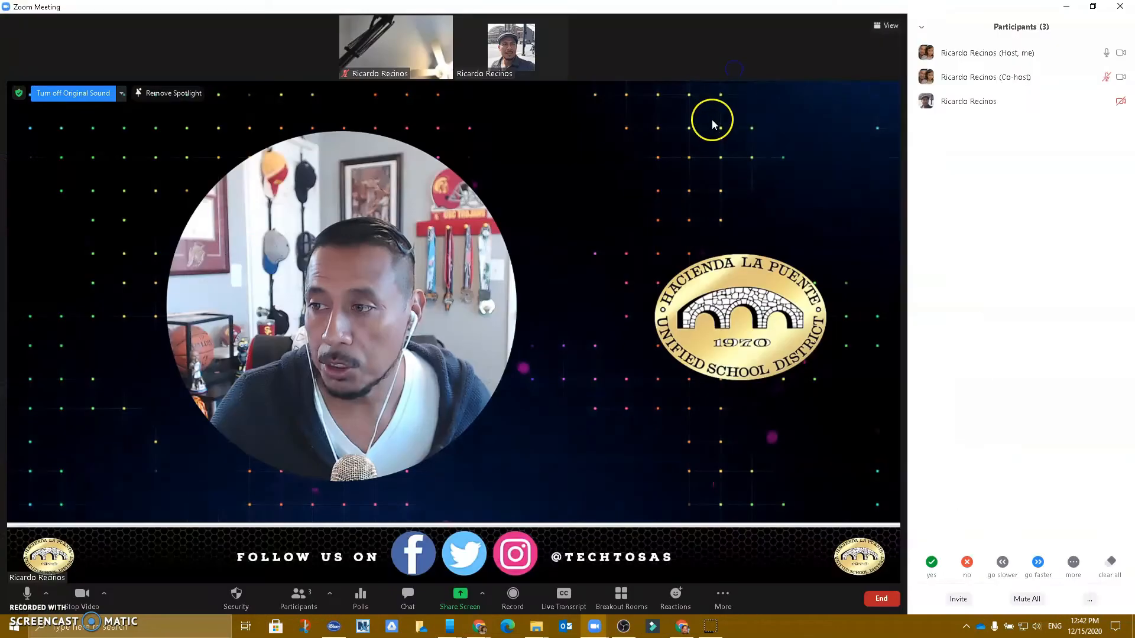
mouse_move(582, 376)
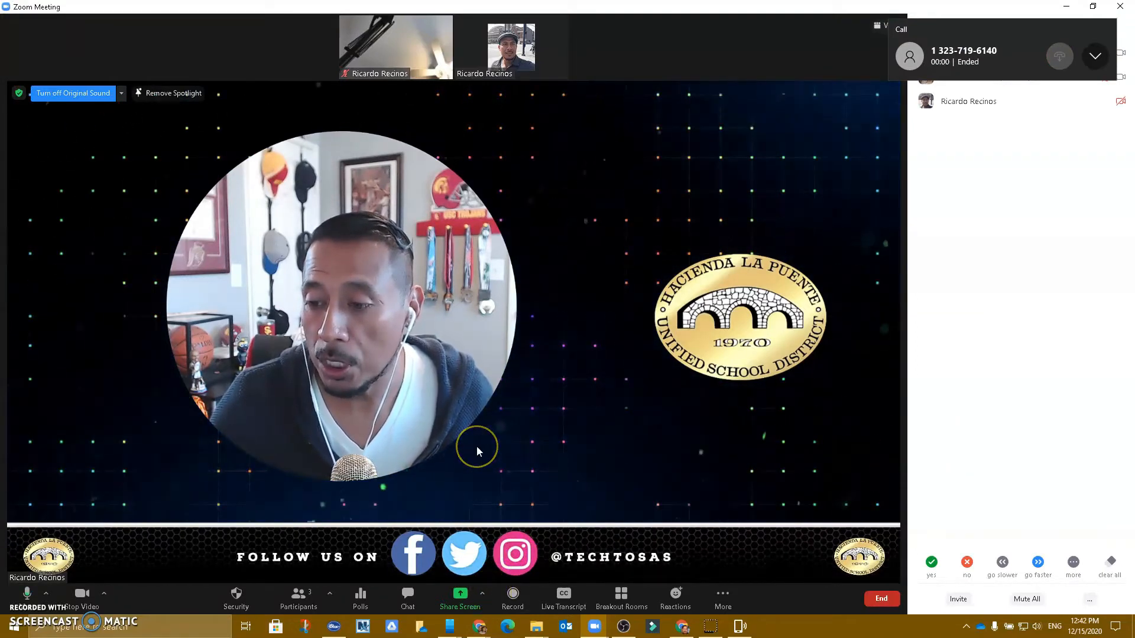
mouse_move(425, 156)
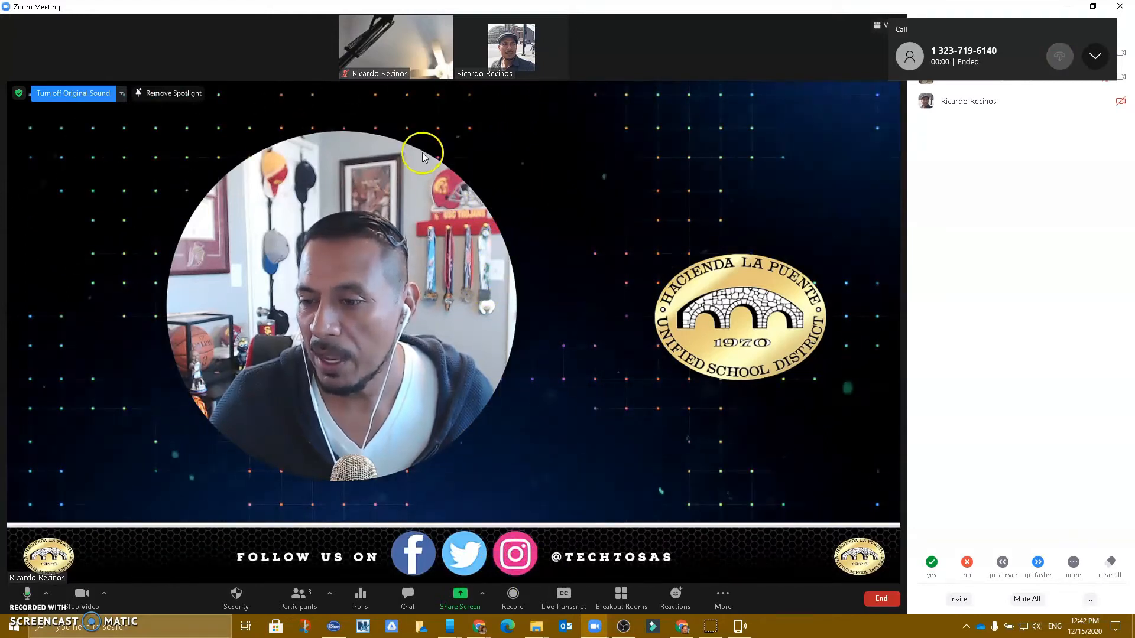
mouse_move(425, 199)
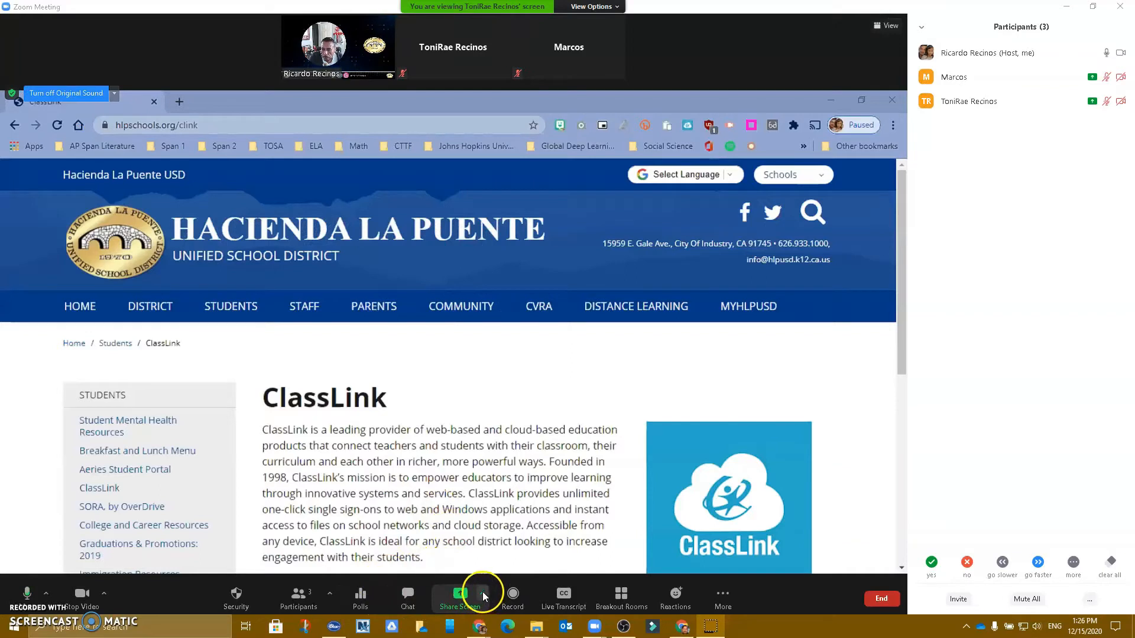
Step: Switch the viewed shared screen to the Spotify participant and back to the ClassLink one via View Options
click(483, 596)
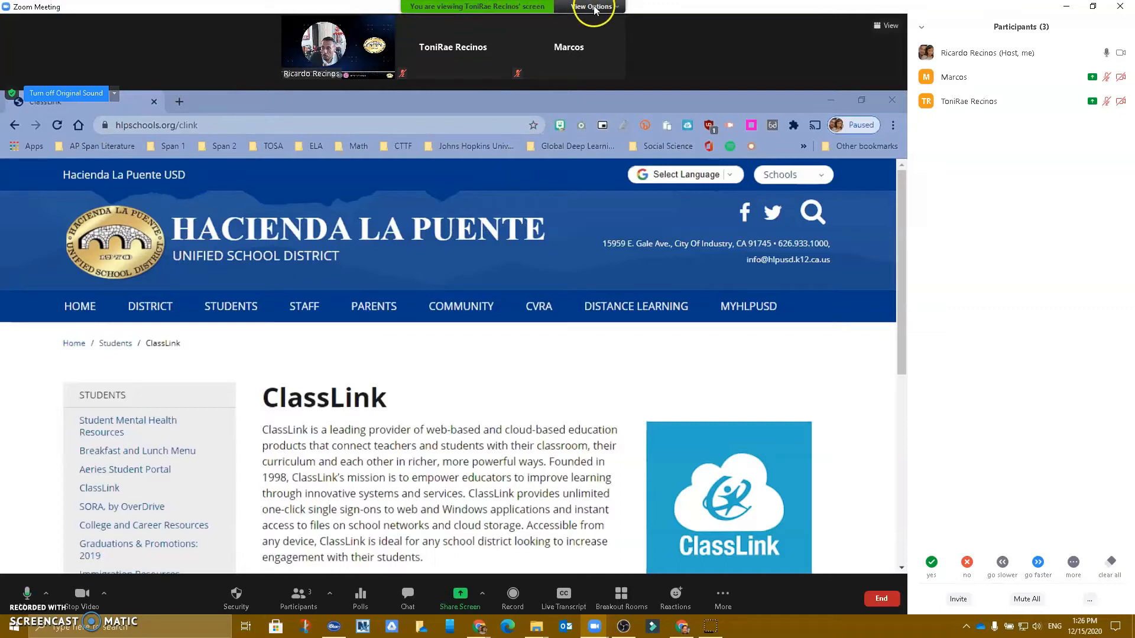
click(592, 6)
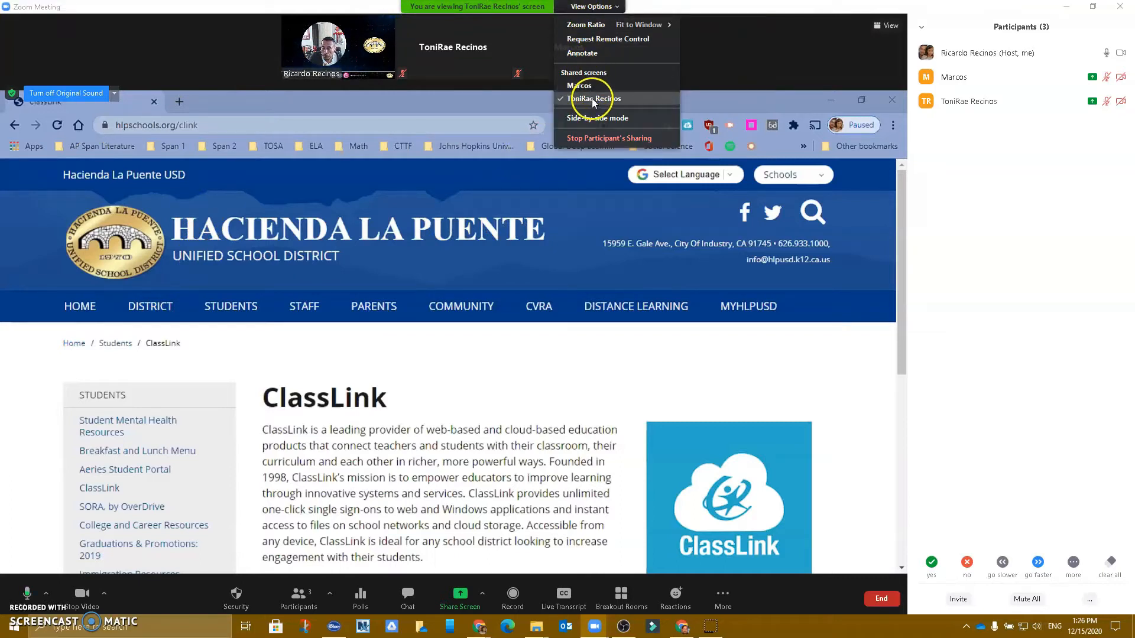
click(581, 85)
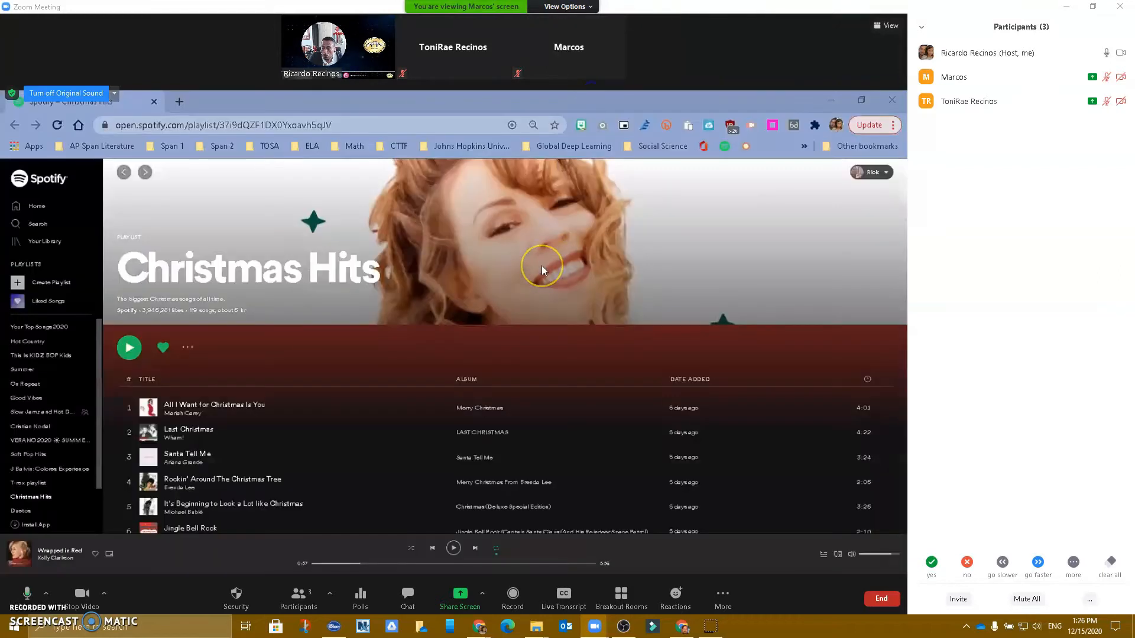
mouse_move(570, 505)
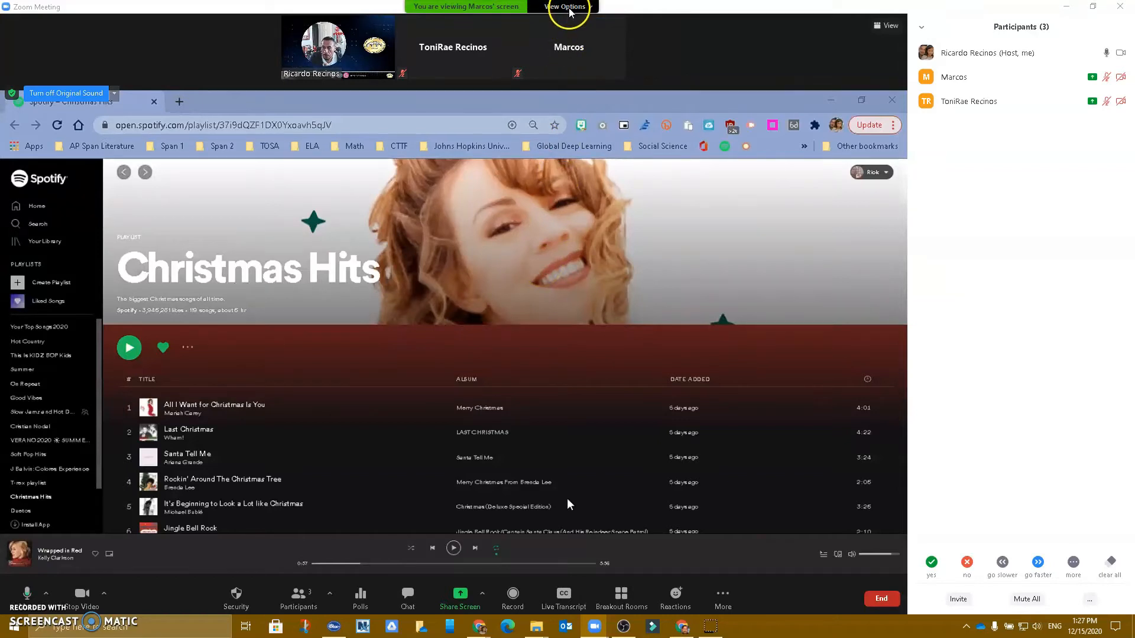
click(563, 6)
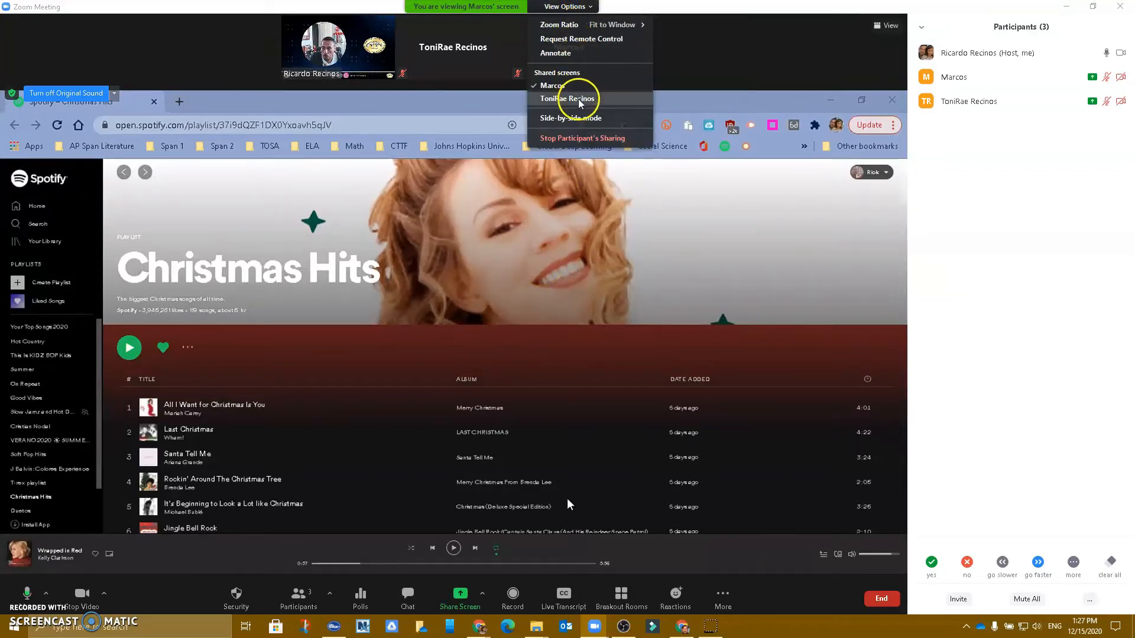
click(576, 98)
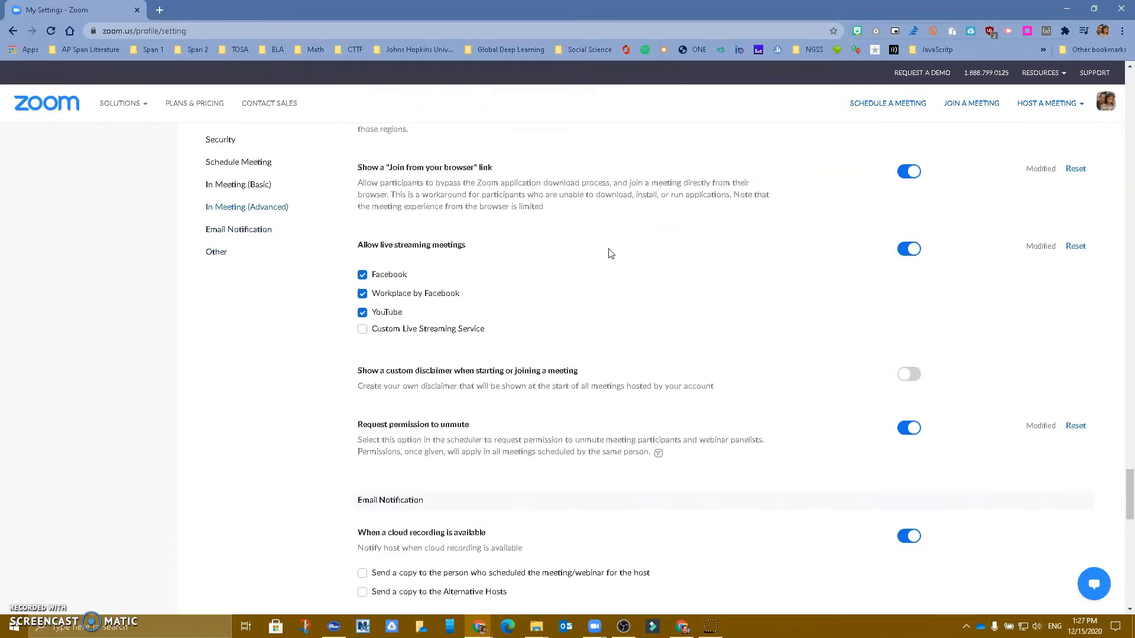
Step: Scroll through the In Meeting (Advanced) settings showing Facebook, Workplace and YouTube live streaming enabled
scroll(up, 3)
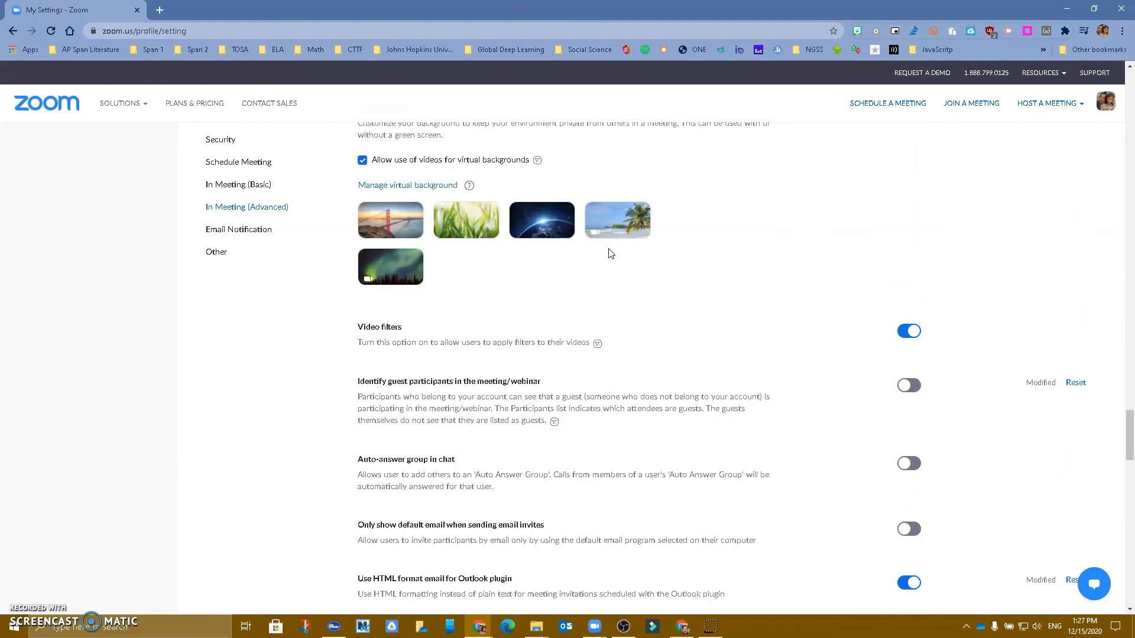
scroll(up, 3)
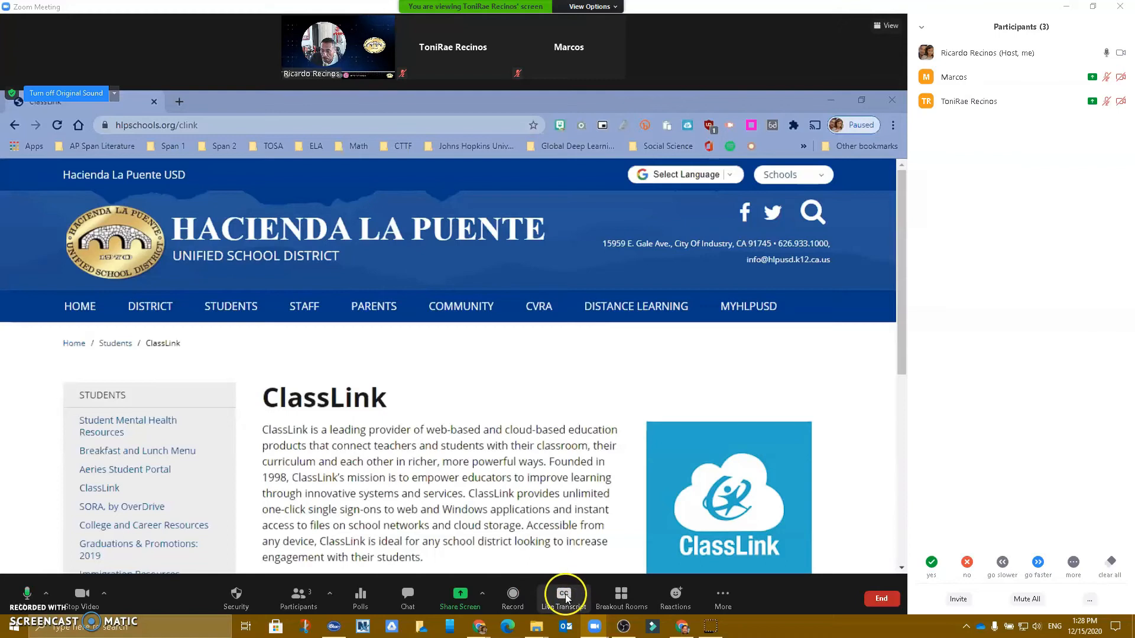
Step: Enable Auto-Transcription from Live Transcript so captions appear over ToniRae's shared ClassLink page
click(563, 594)
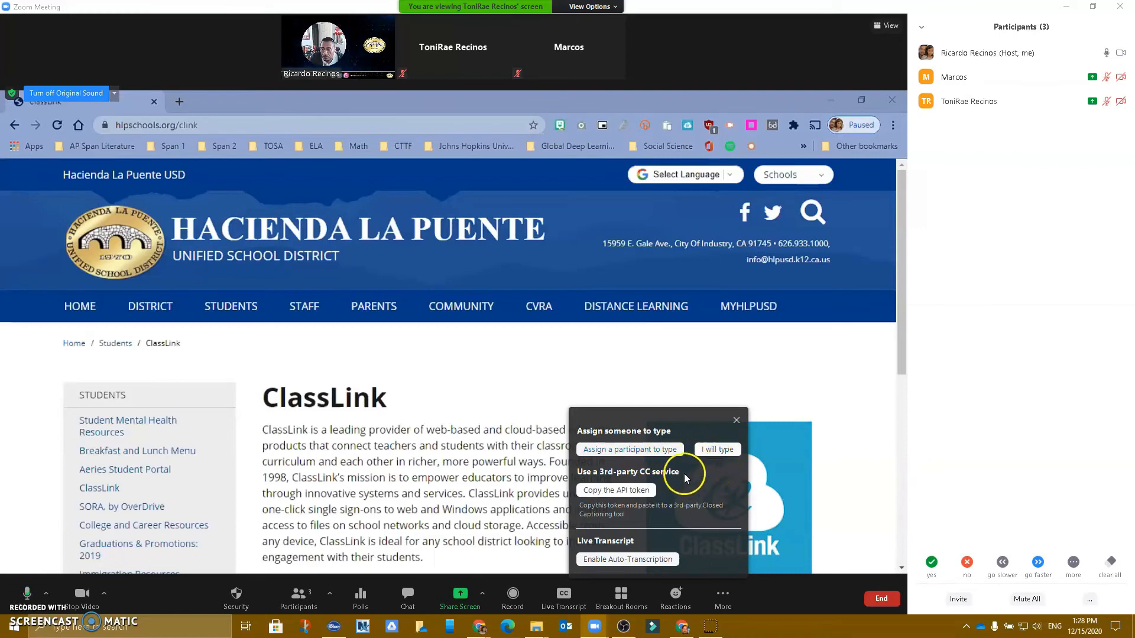
mouse_move(687, 500)
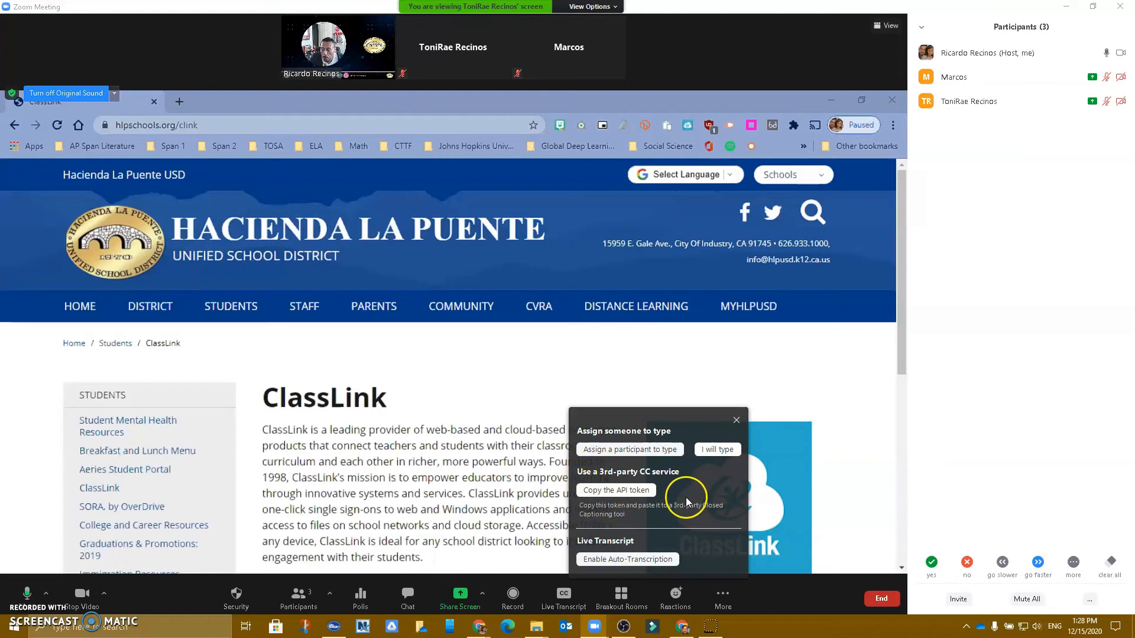
mouse_move(683, 482)
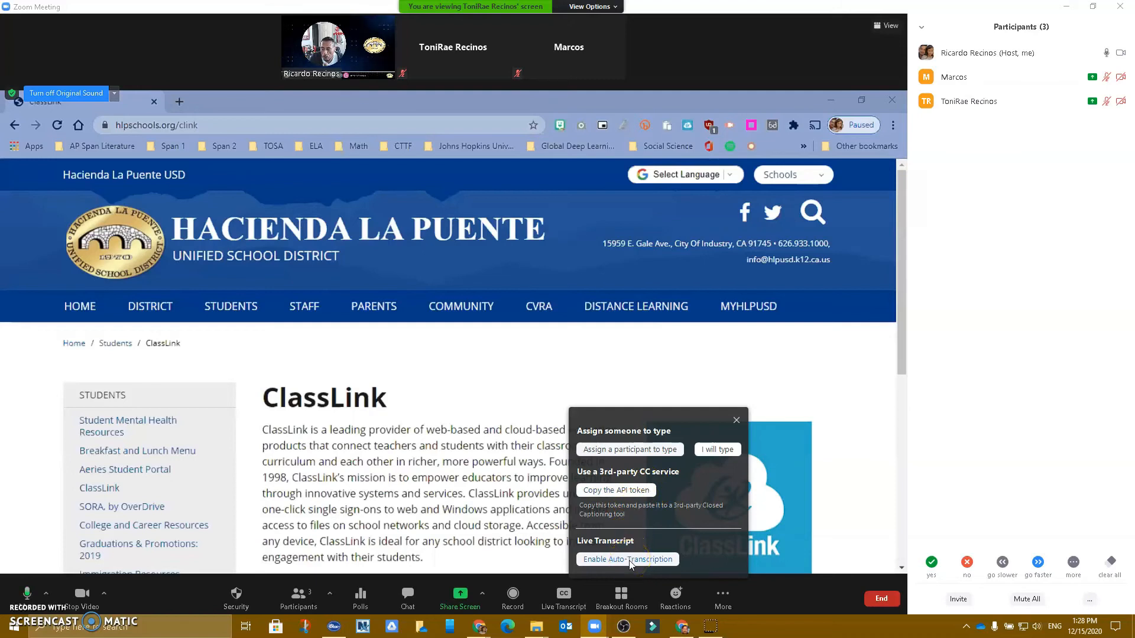
click(628, 560)
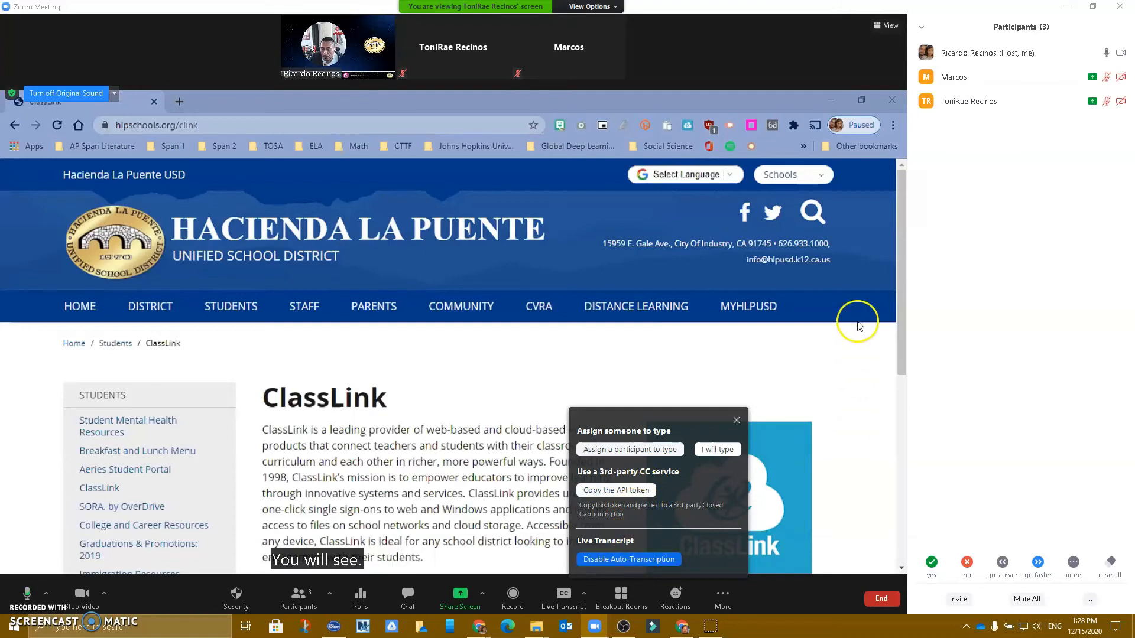